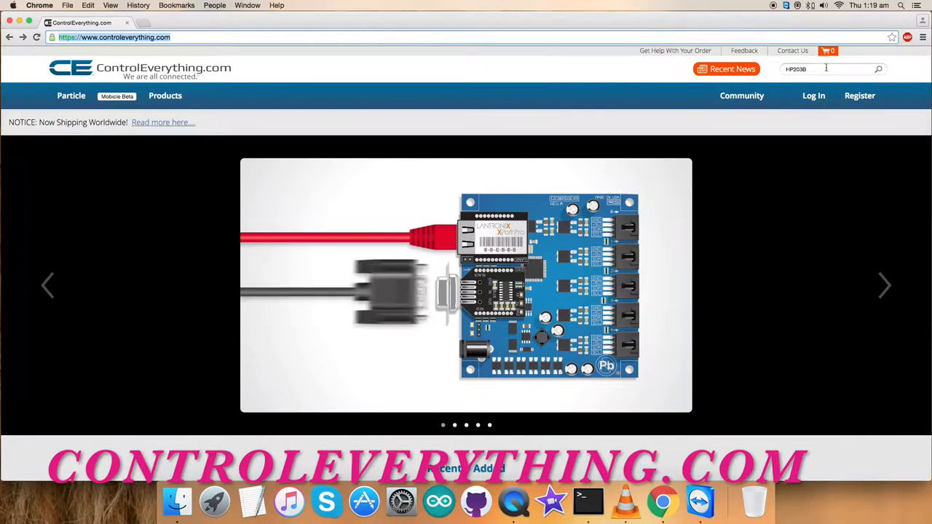
Search the site for HP203B and open the sensor module product page from the results.
click(880, 70)
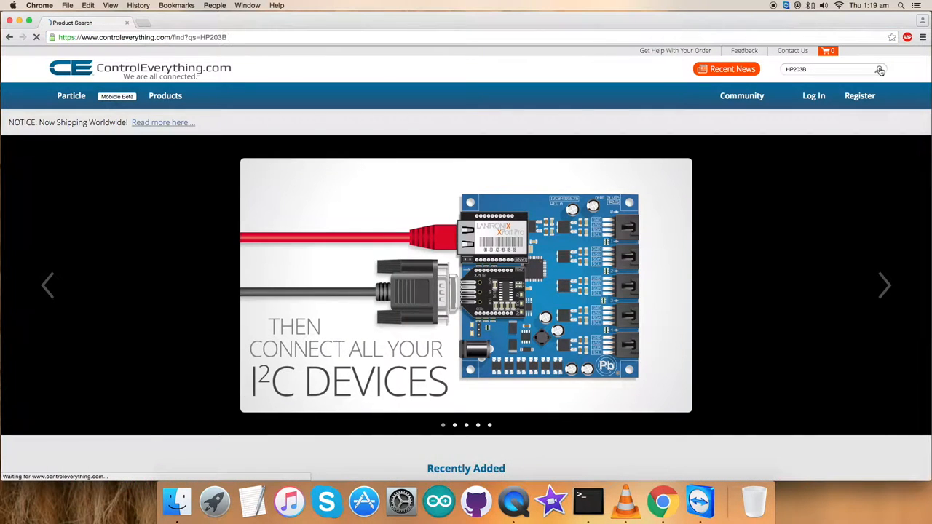
click(880, 70)
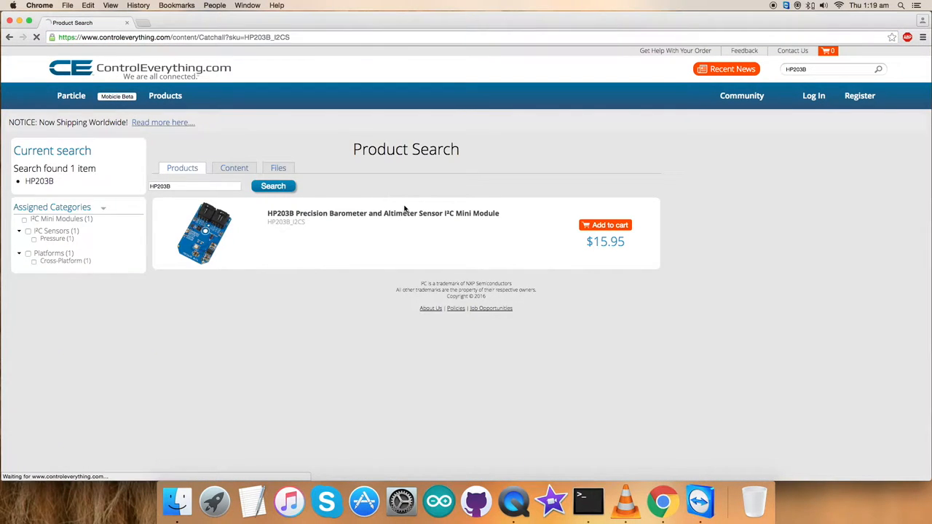
click(379, 213)
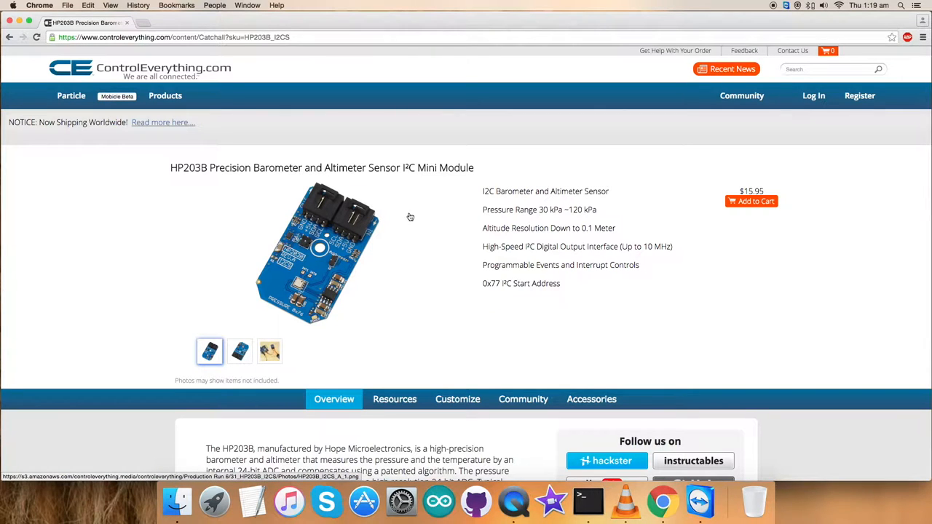
mouse_move(481, 194)
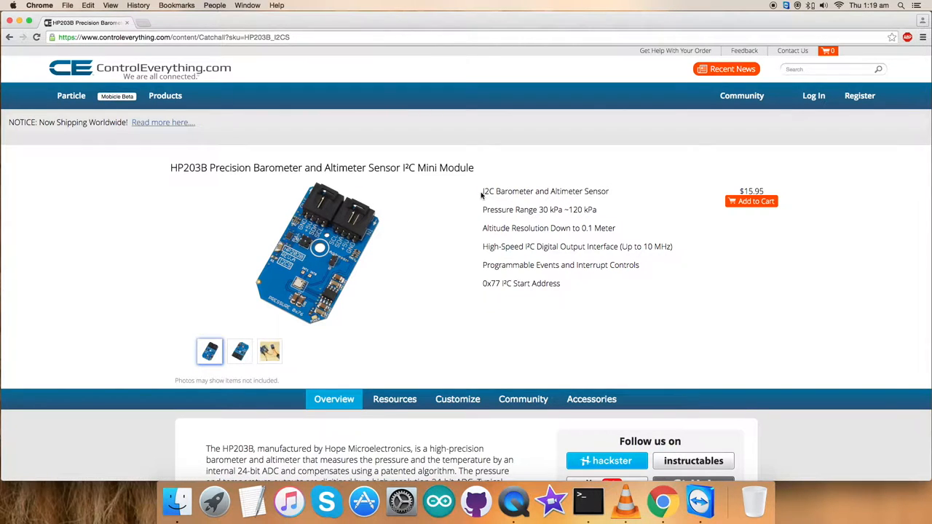
mouse_move(684, 266)
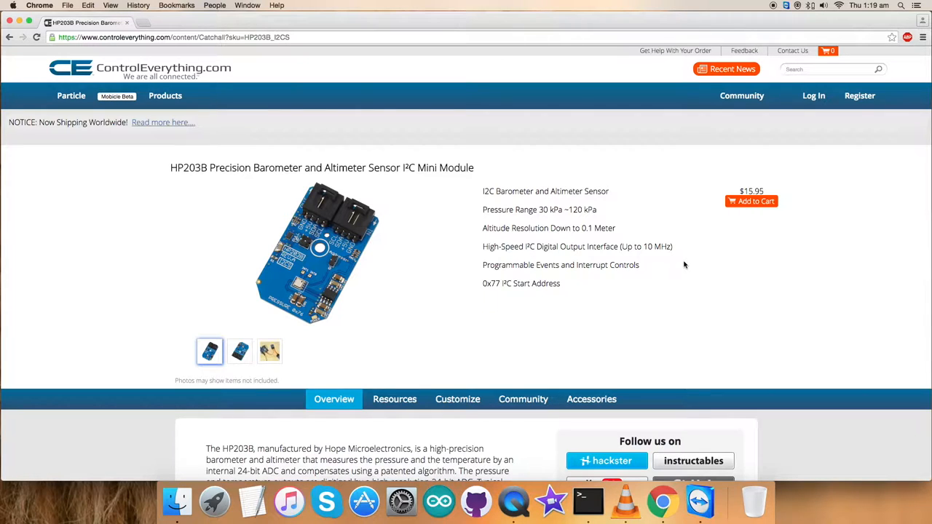
mouse_move(753, 218)
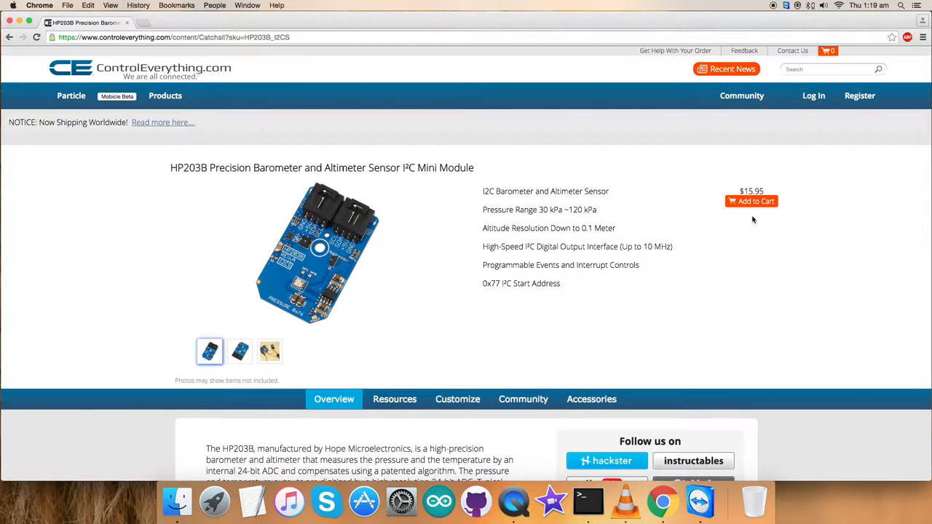
mouse_move(118, 56)
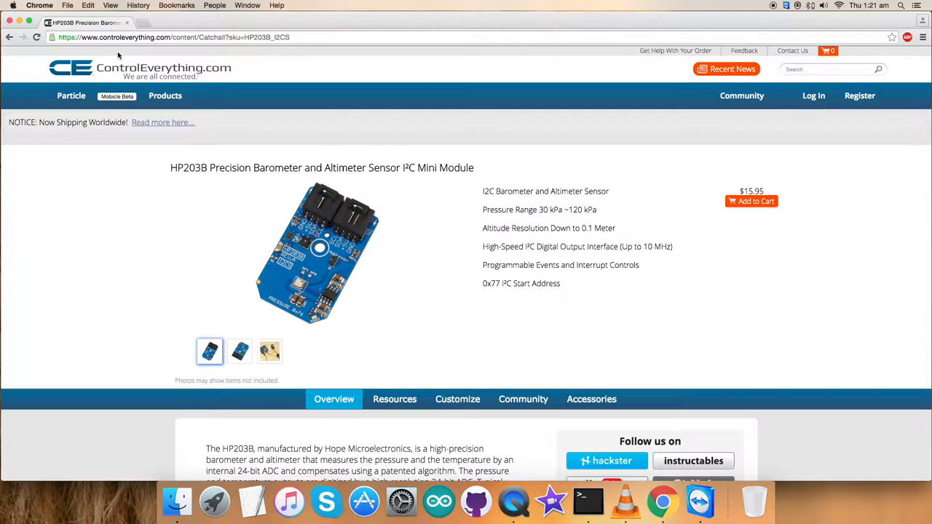
mouse_move(426, 386)
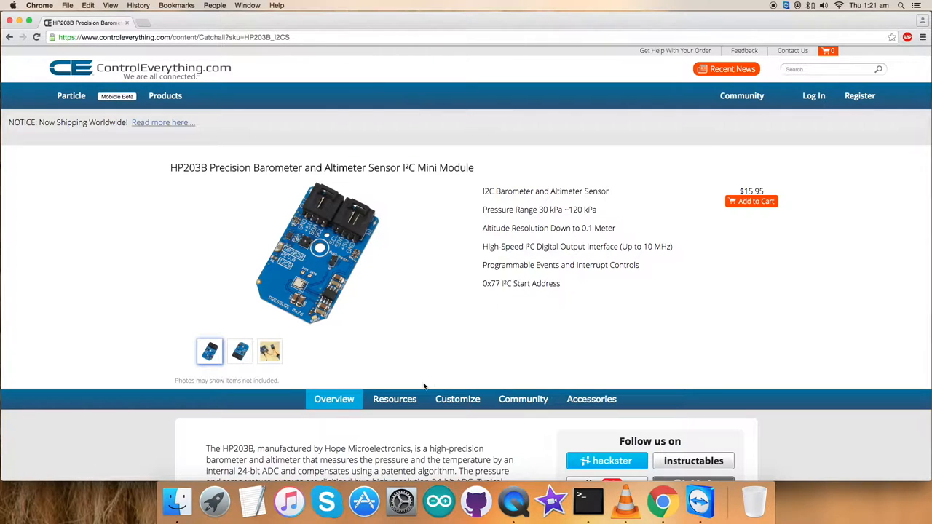
From the product's Resources tab, open the HP203B Arduino code sample repository preview.
click(393, 399)
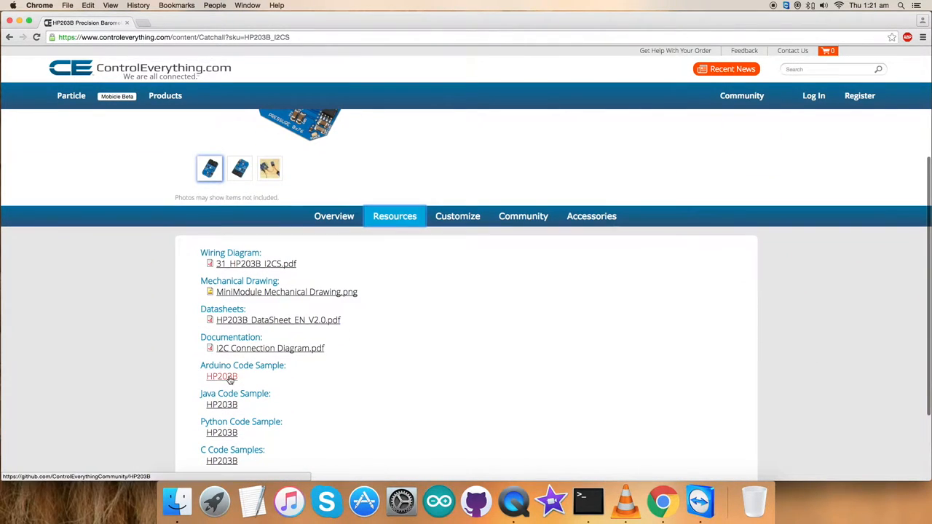
click(221, 376)
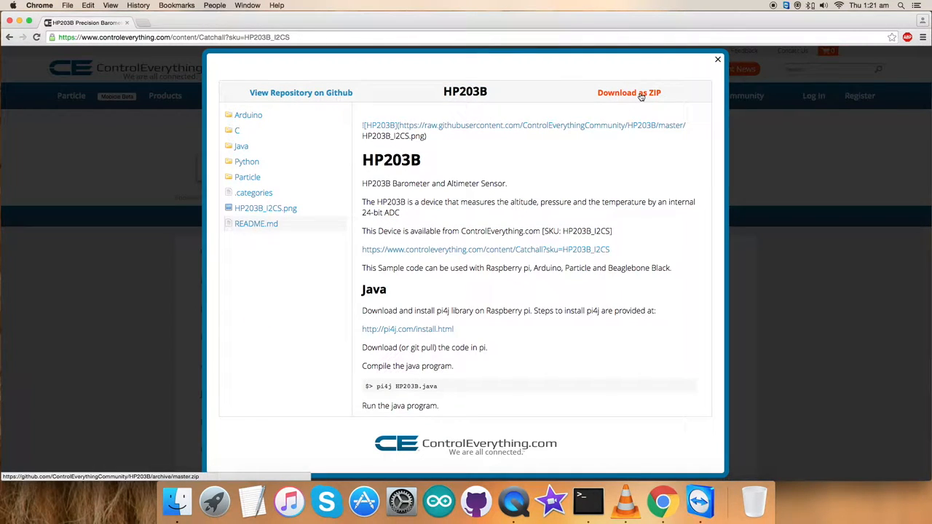
mouse_move(711, 60)
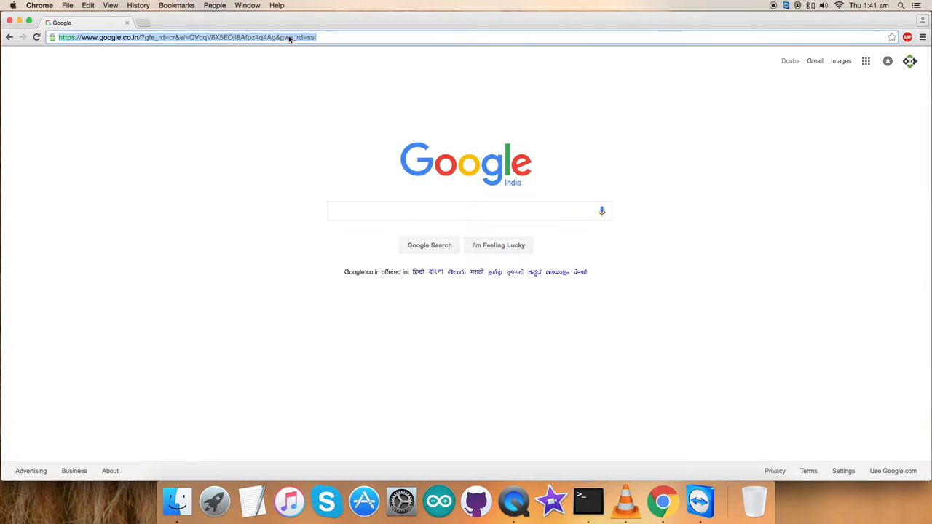
Go to github.com, open the ControlEverythingCommunity HP203B repository and scroll its README to the Arduino notes.
text(github.com)
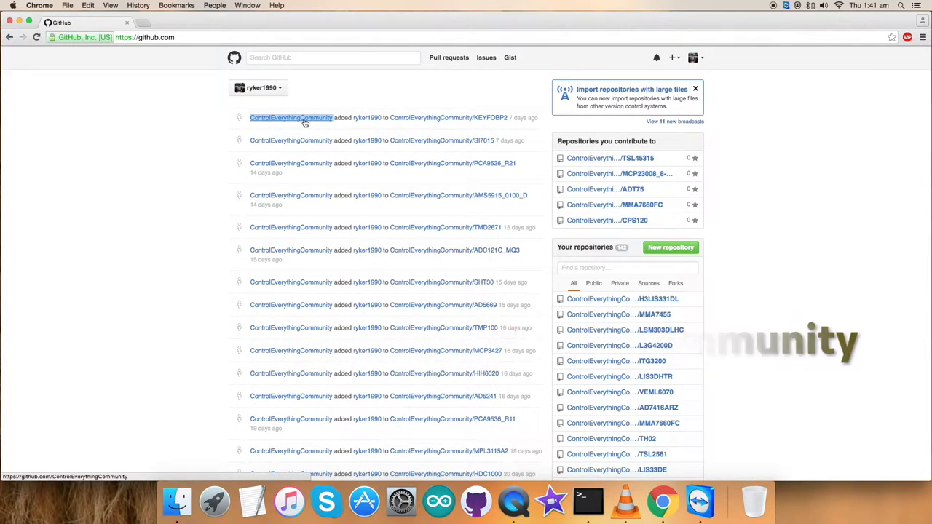
click(291, 116)
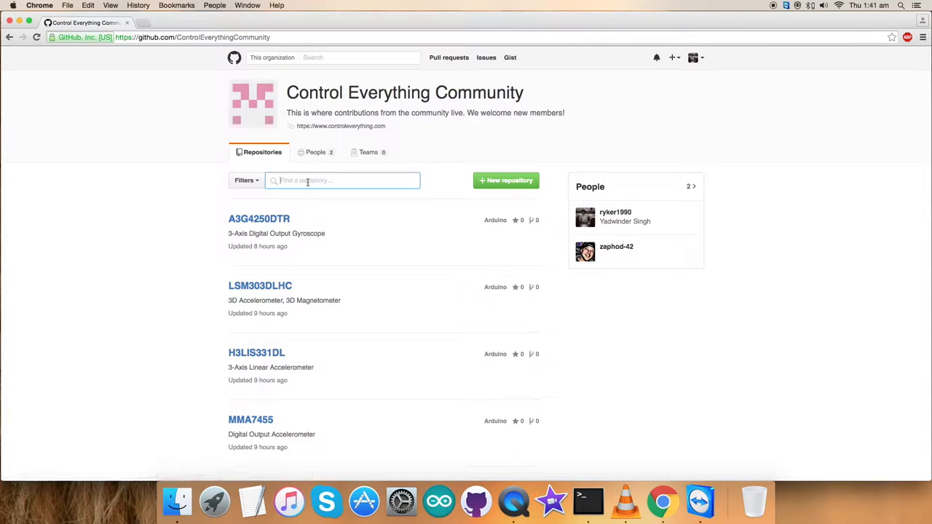
text(HP203B)
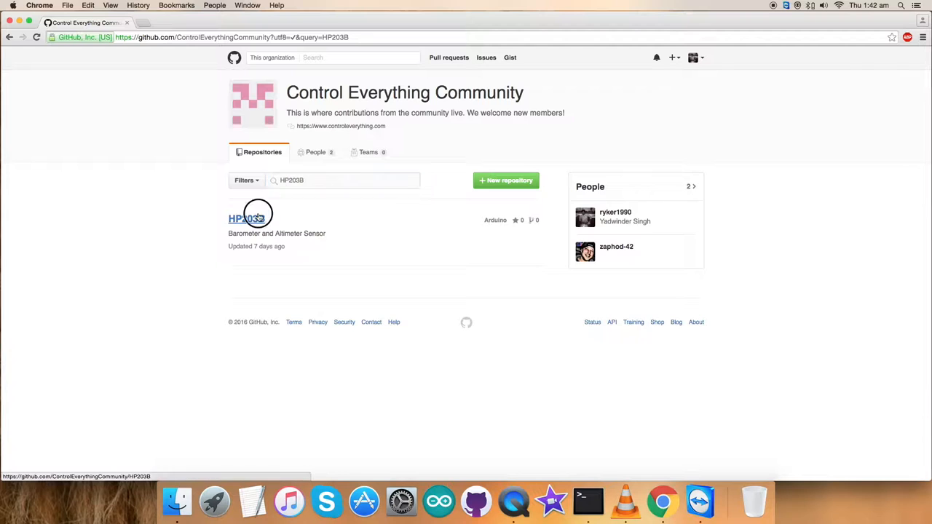
click(245, 219)
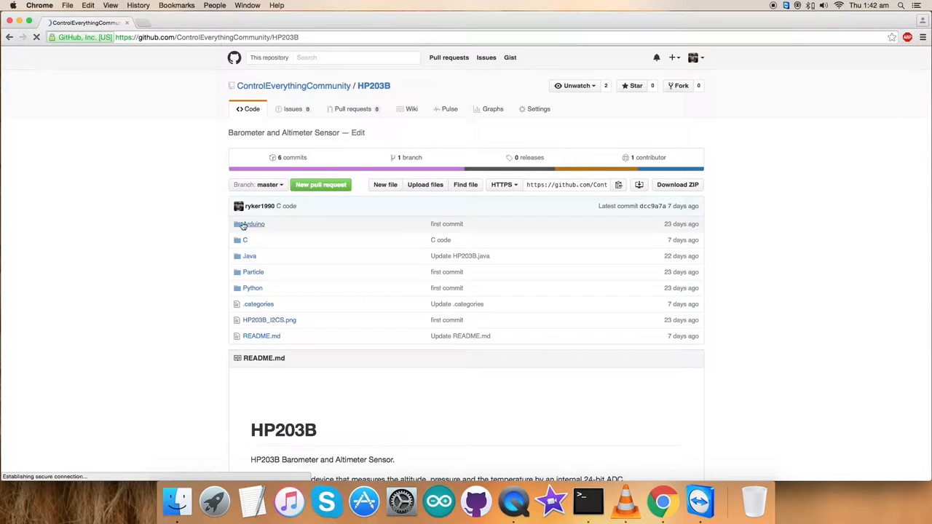
scroll(down, 3)
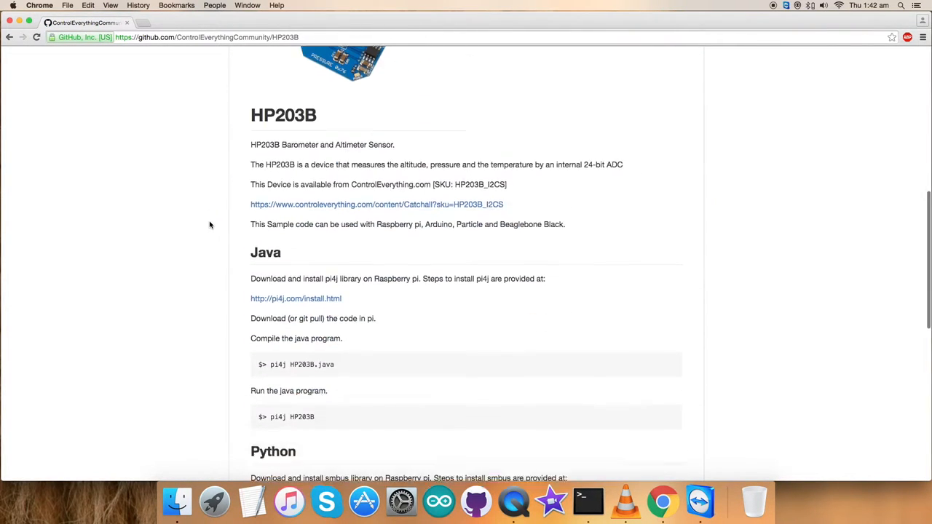
scroll(down, 3)
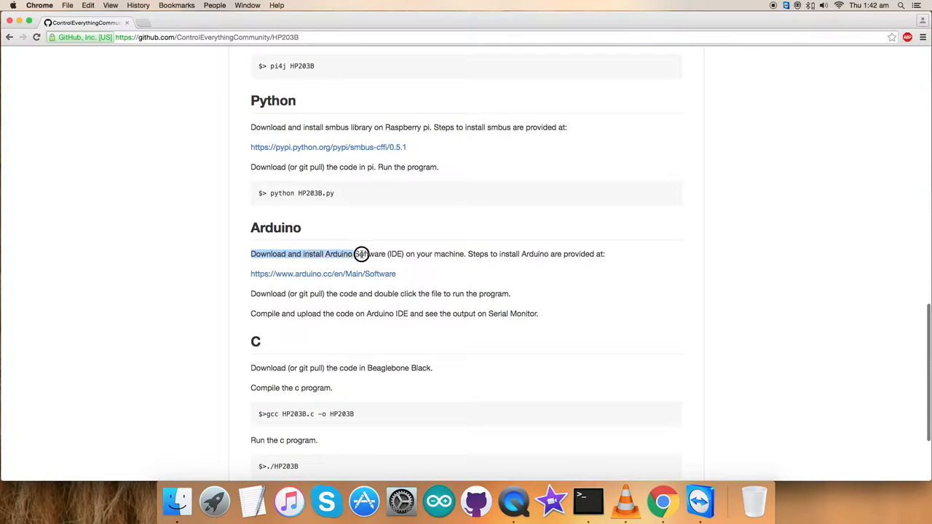
Visit the Arduino Software download page from the README's install link in a new tab.
drag(361, 253, 466, 253)
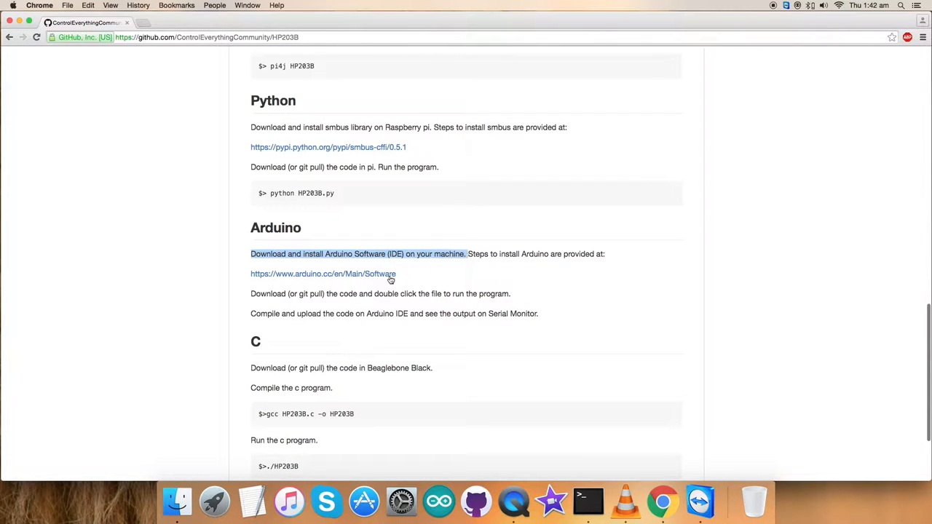
mouse_move(324, 277)
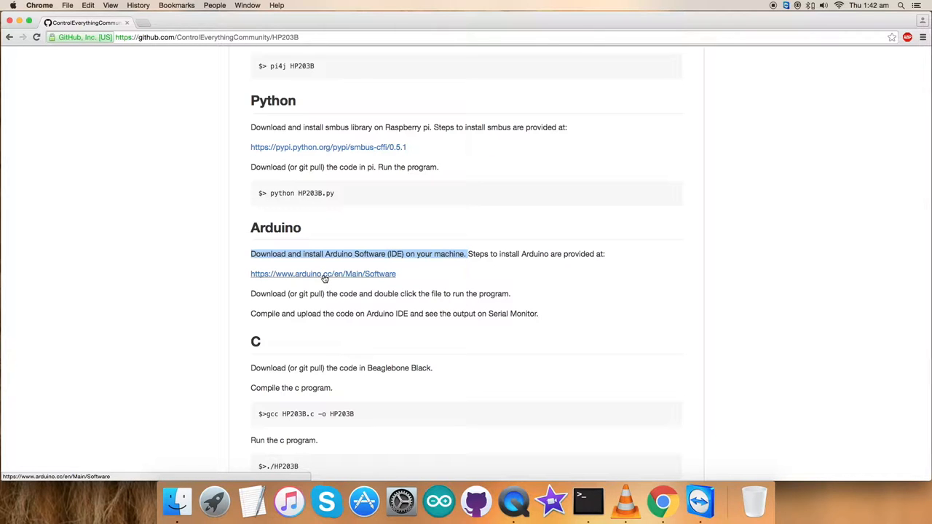
right_click(323, 274)
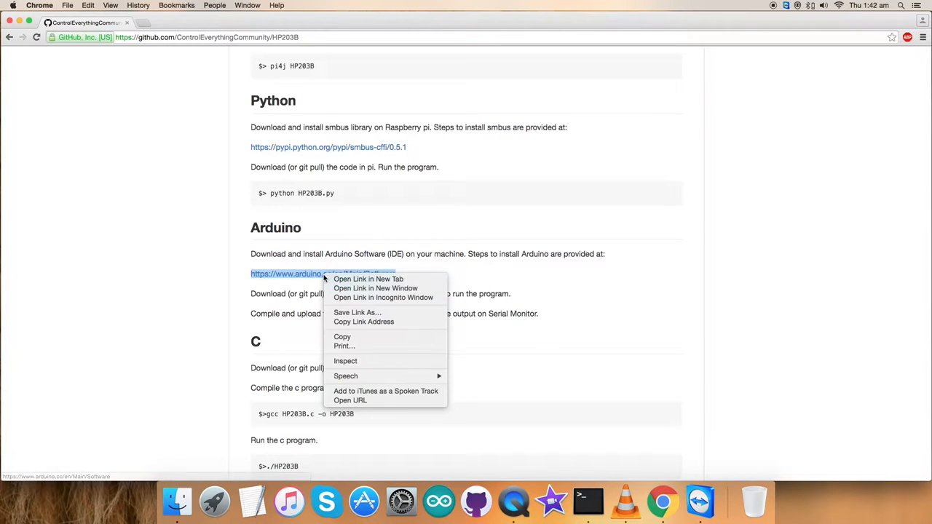
click(367, 279)
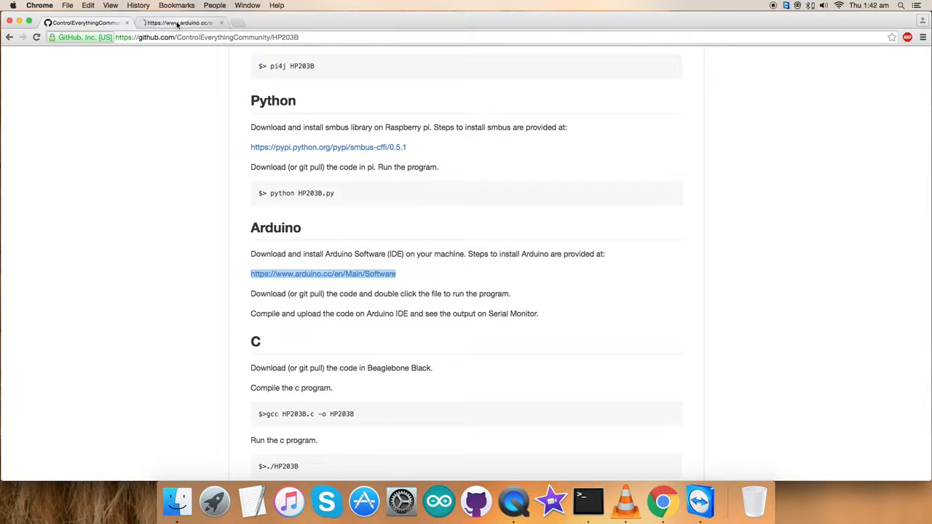
click(324, 273)
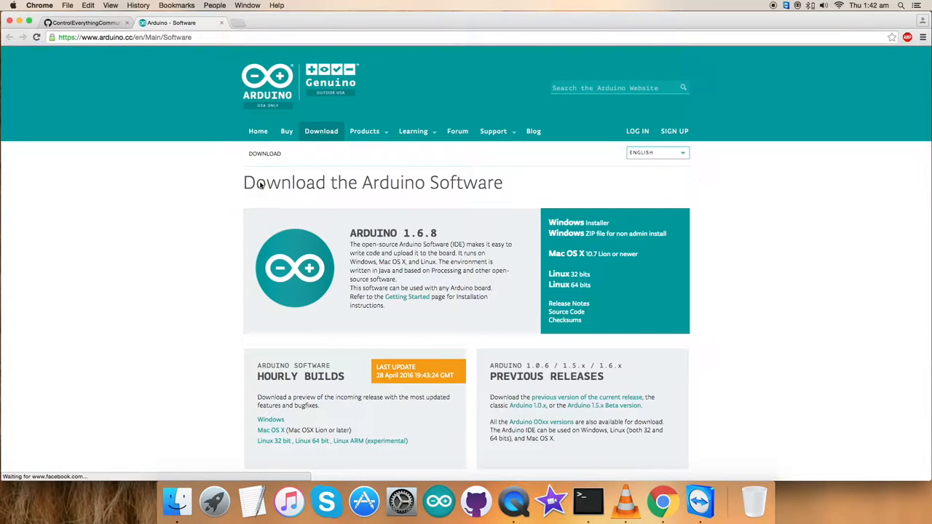
mouse_move(430, 265)
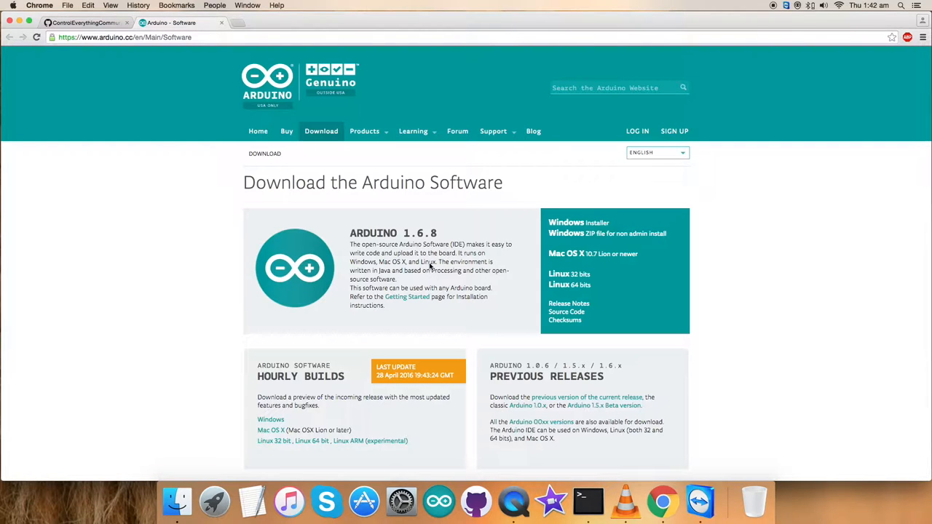
mouse_move(556, 274)
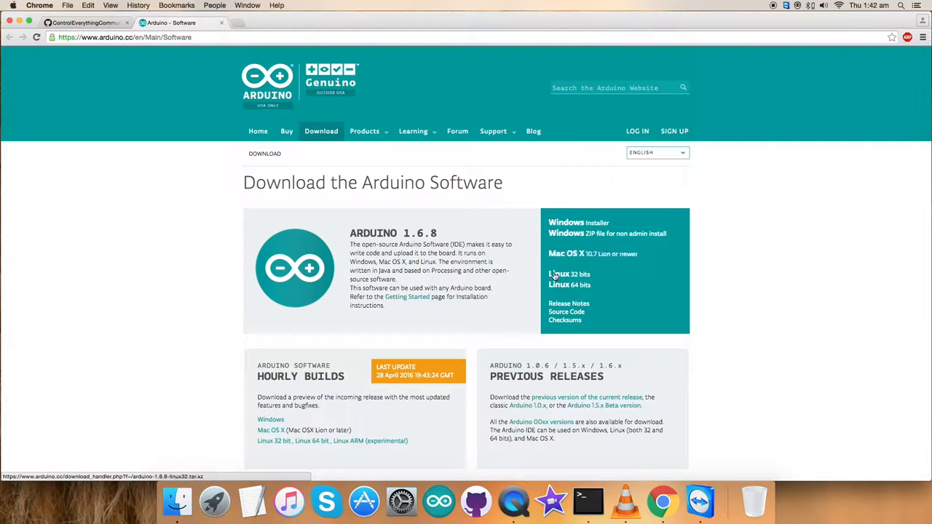
mouse_move(482, 279)
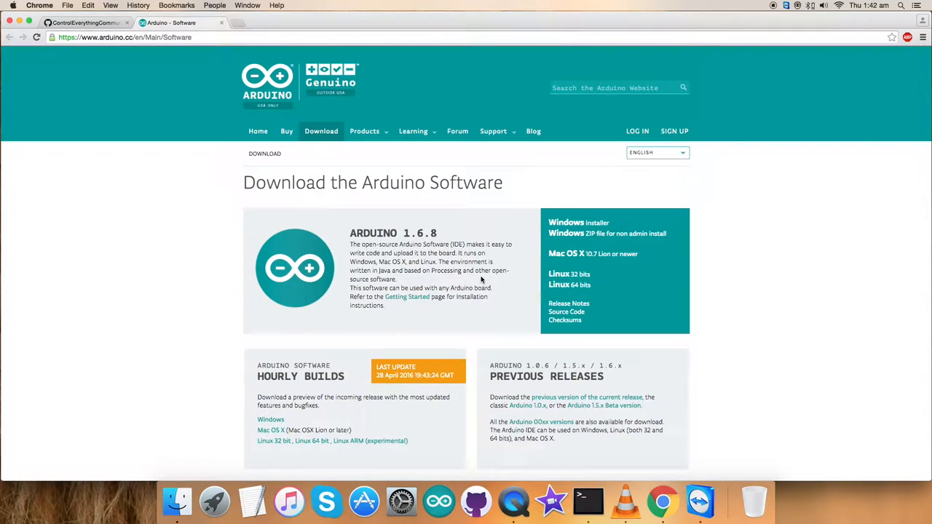
mouse_move(432, 283)
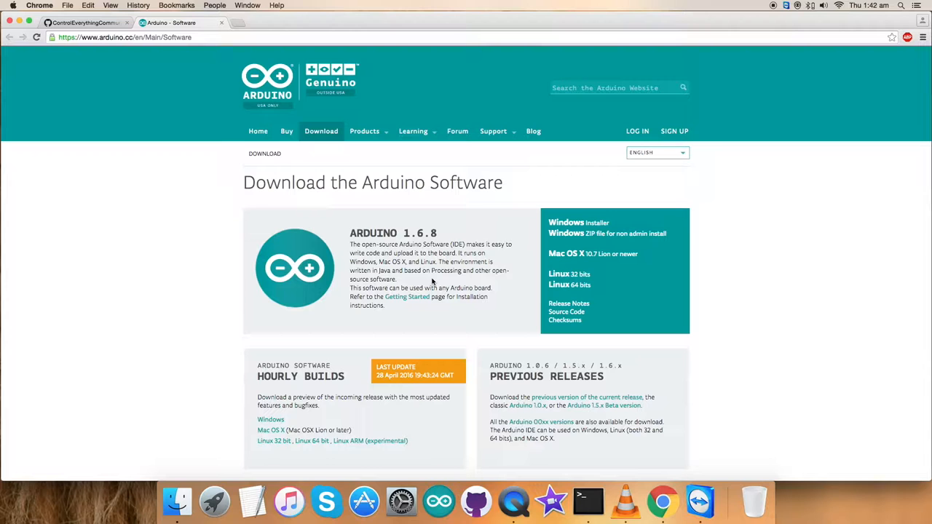
mouse_move(221, 214)
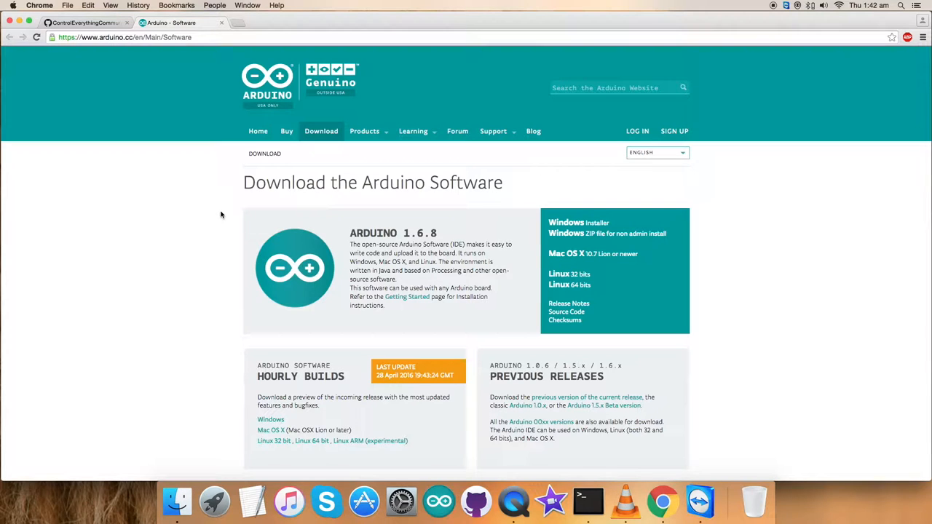
Back in the repository, open the Arduino folder and view the HP203B.ino sketch source.
click(87, 23)
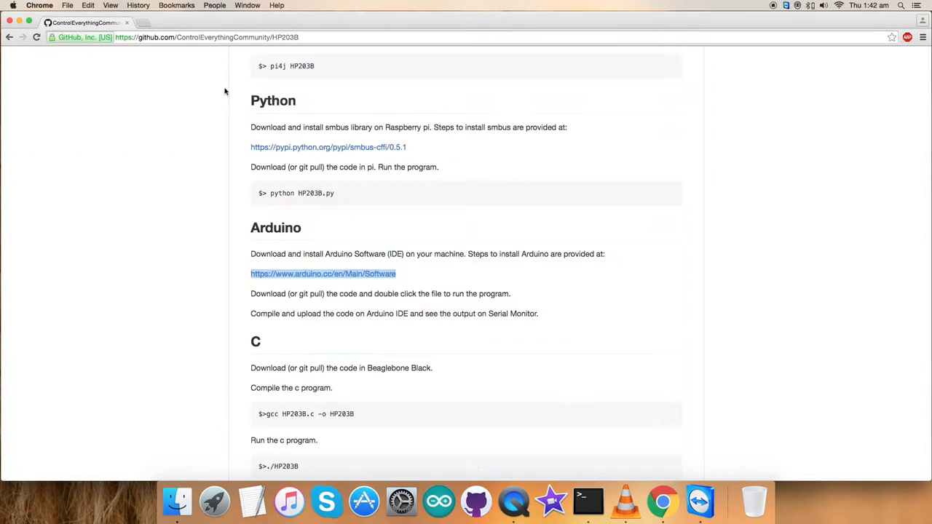
click(253, 224)
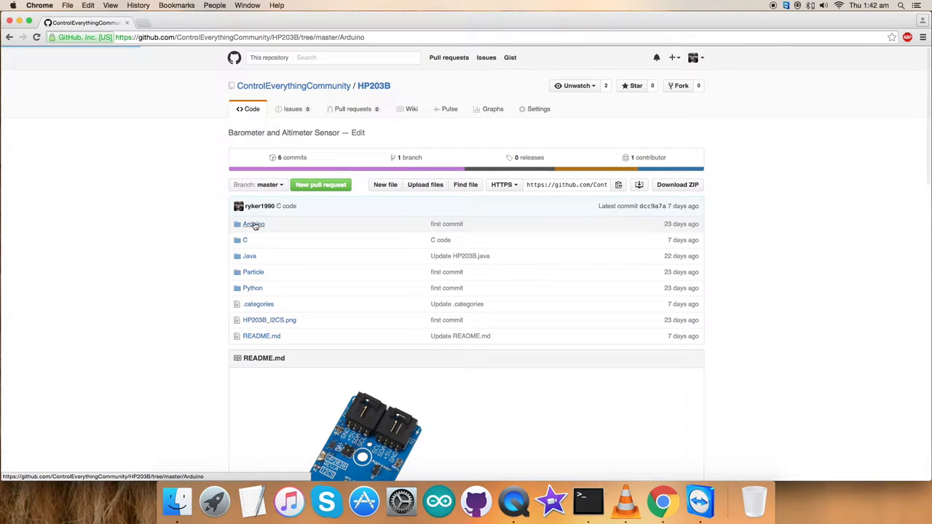
click(253, 224)
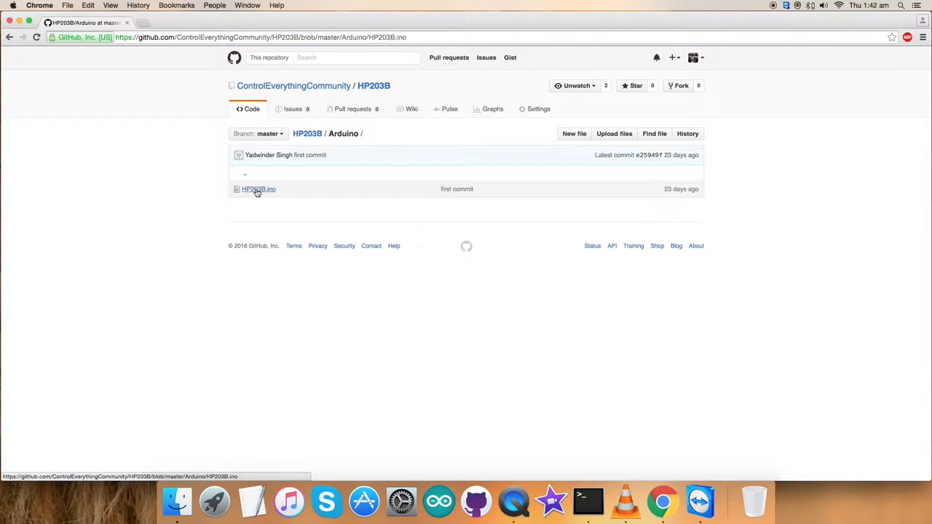
click(259, 189)
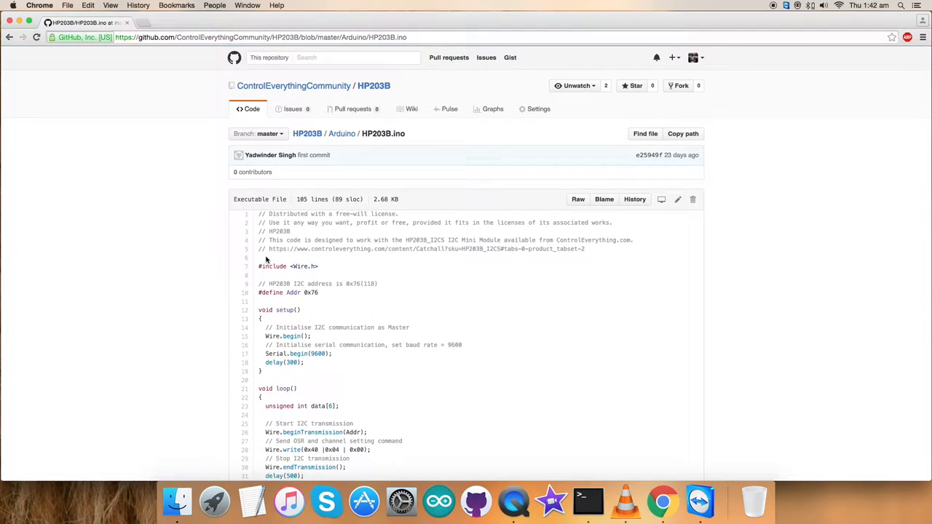
mouse_move(259, 267)
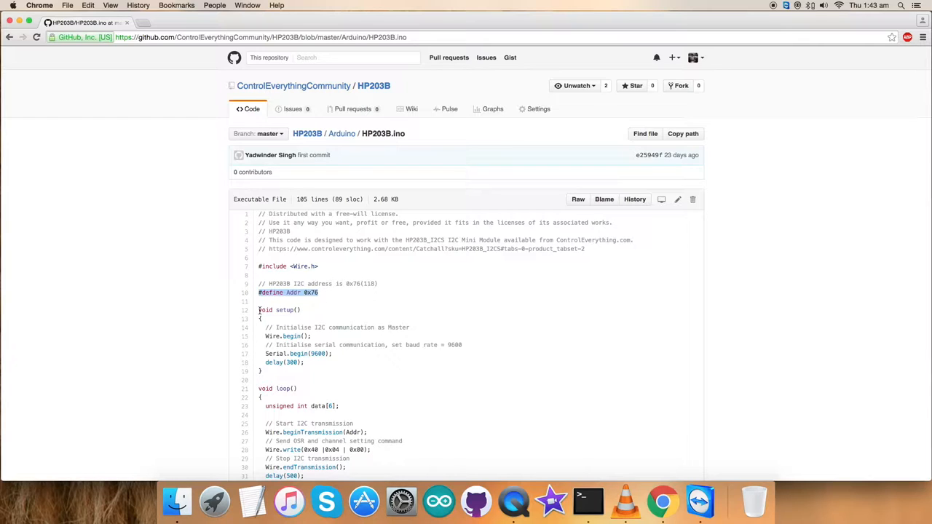
double_click(335, 326)
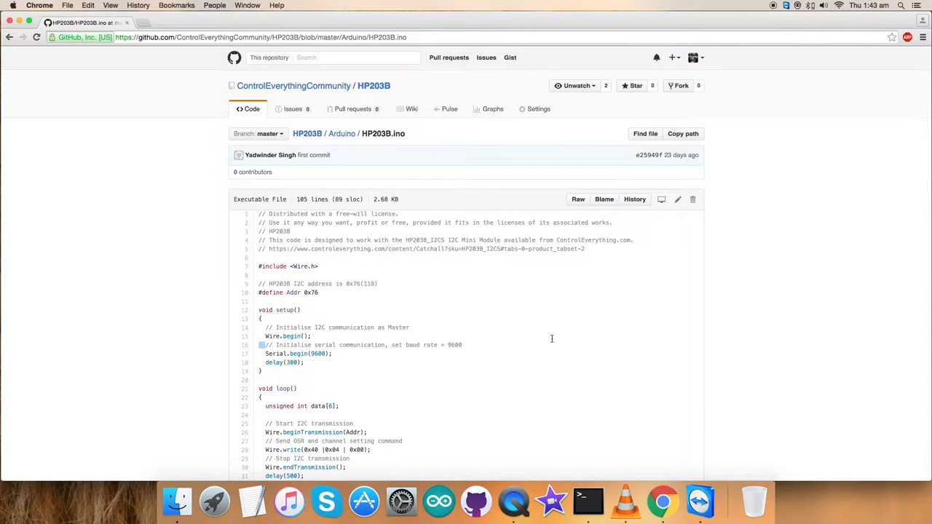
mouse_move(486, 351)
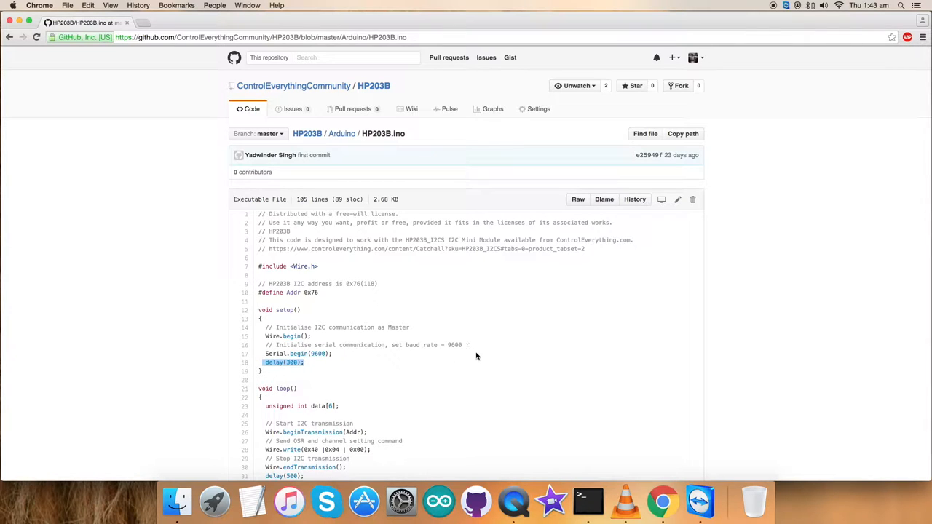
scroll(down, 3)
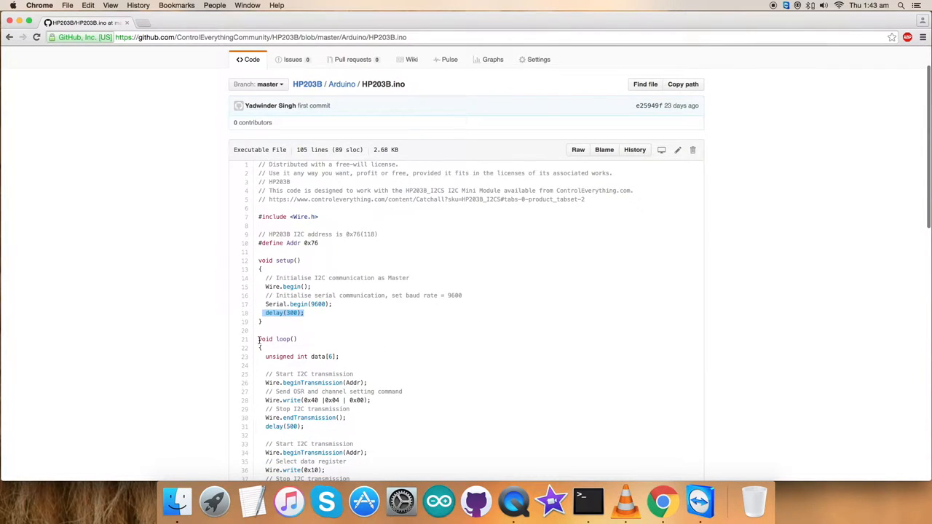
scroll(down, 3)
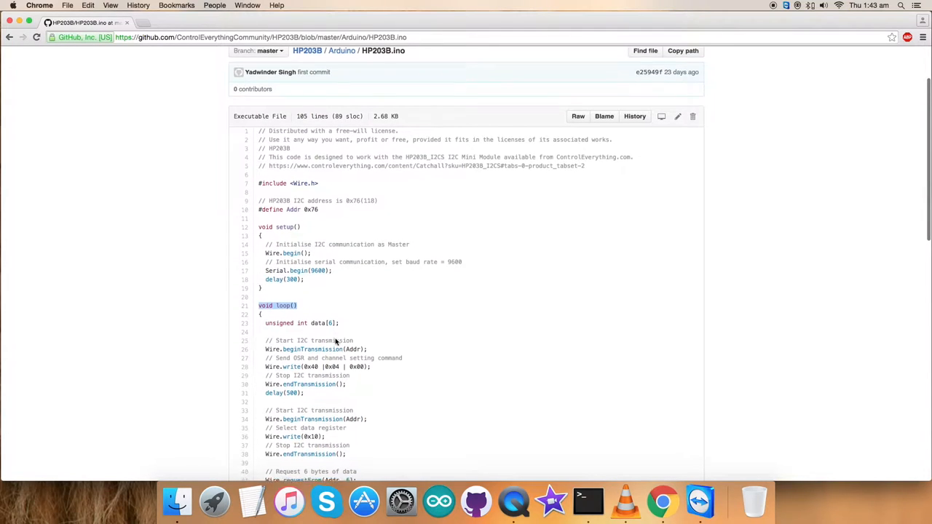
scroll(down, 3)
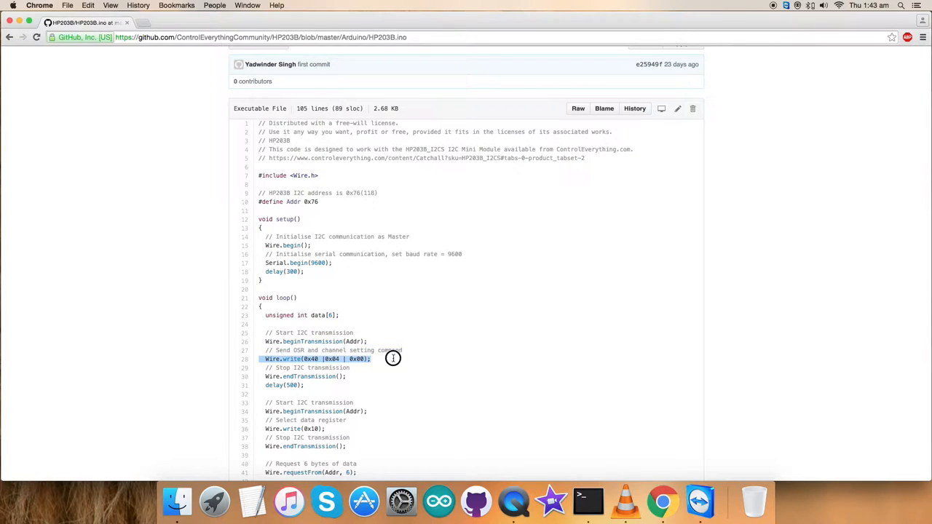
scroll(down, 3)
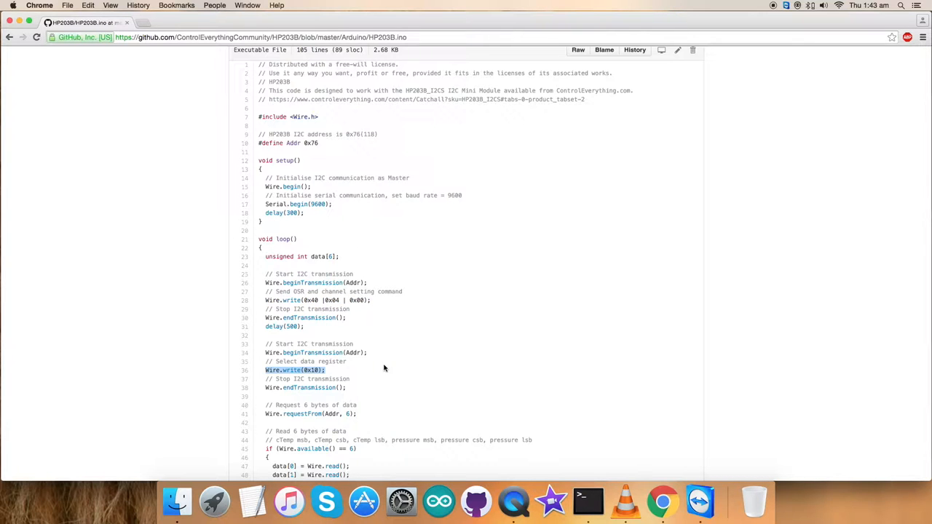
scroll(down, 3)
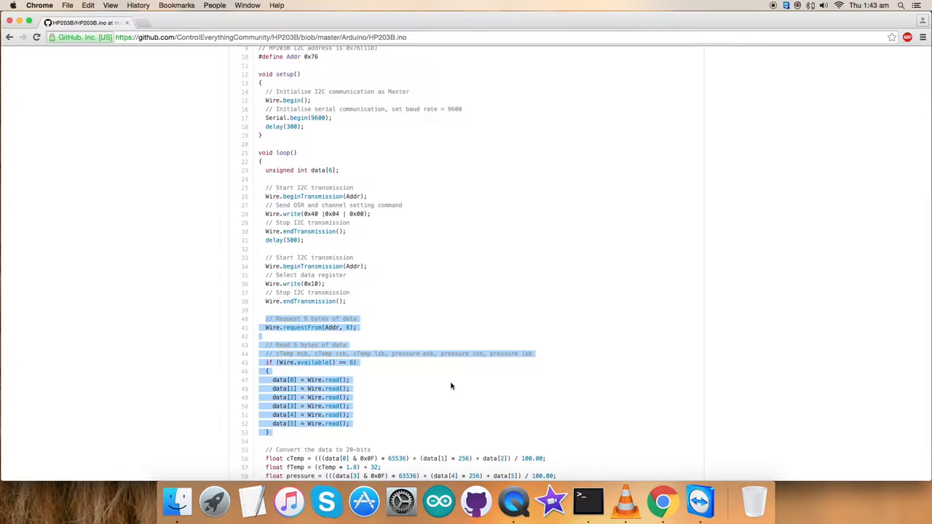
scroll(down, 3)
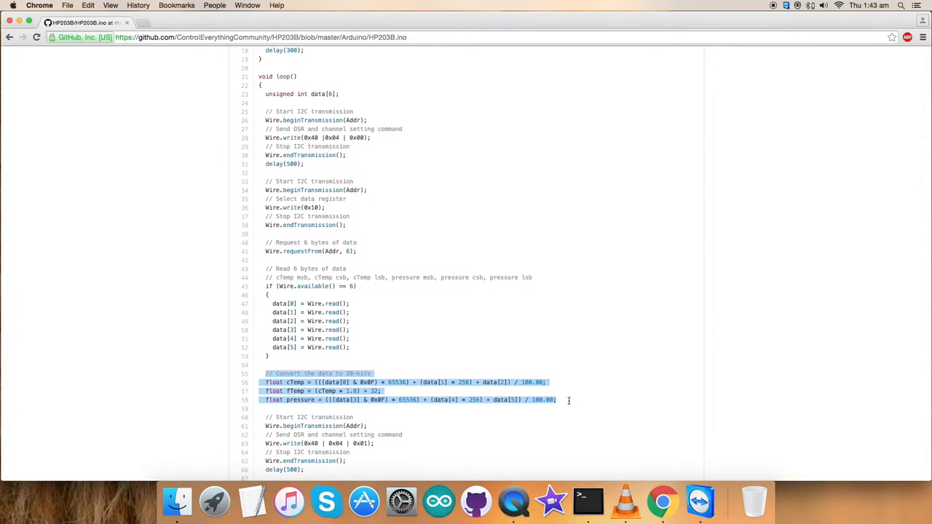
mouse_move(589, 376)
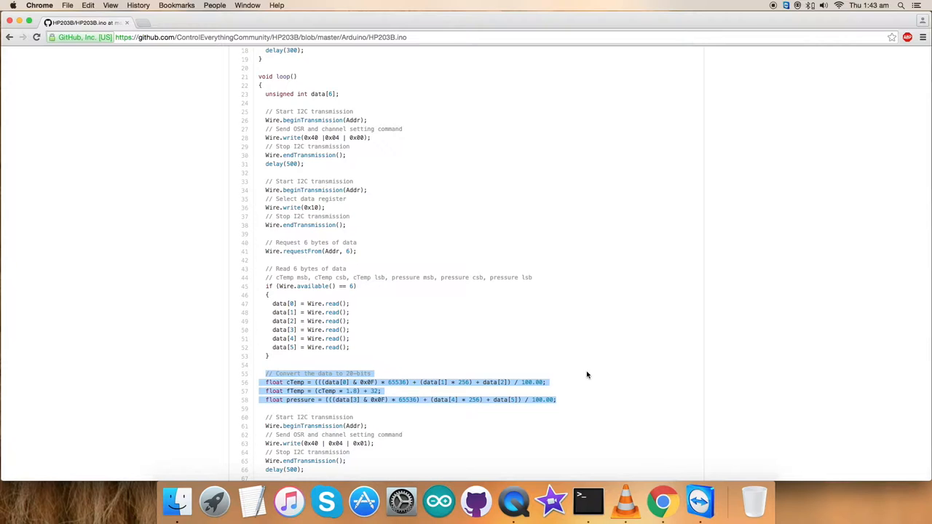
mouse_move(561, 388)
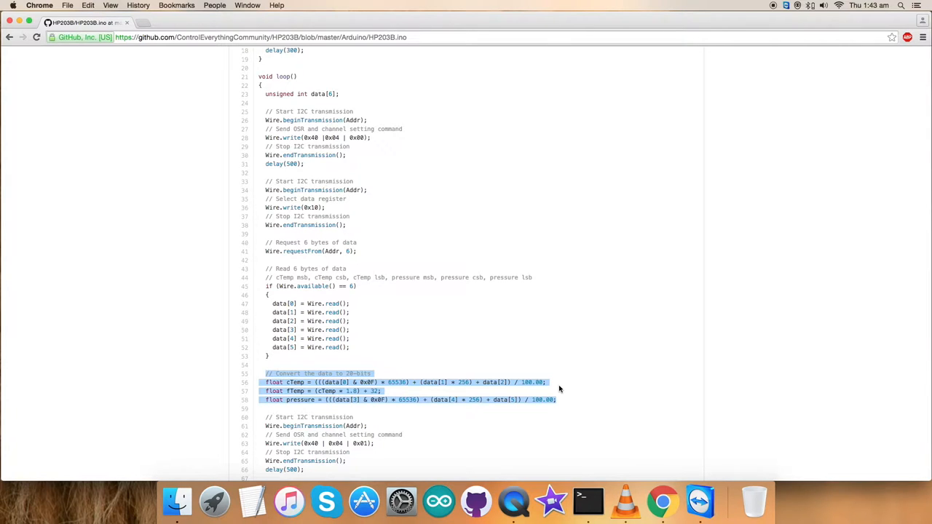
scroll(down, 3)
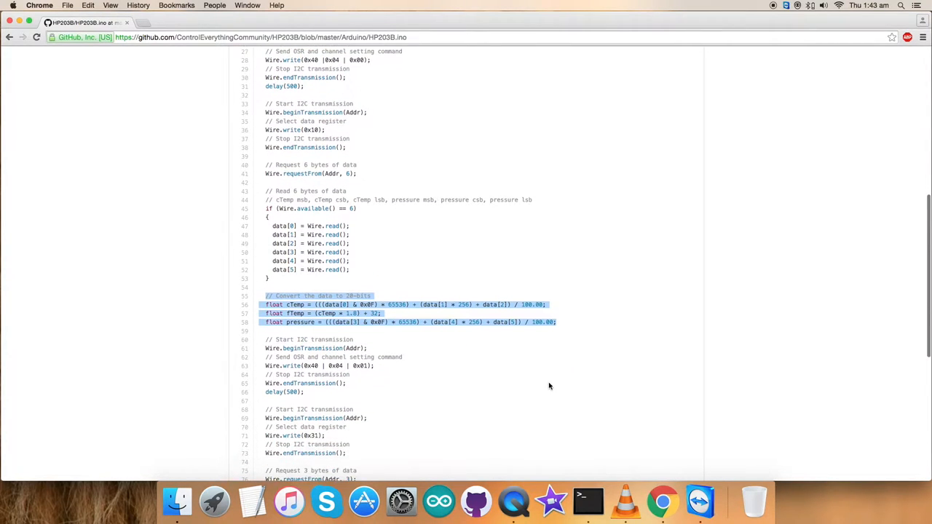
scroll(down, 3)
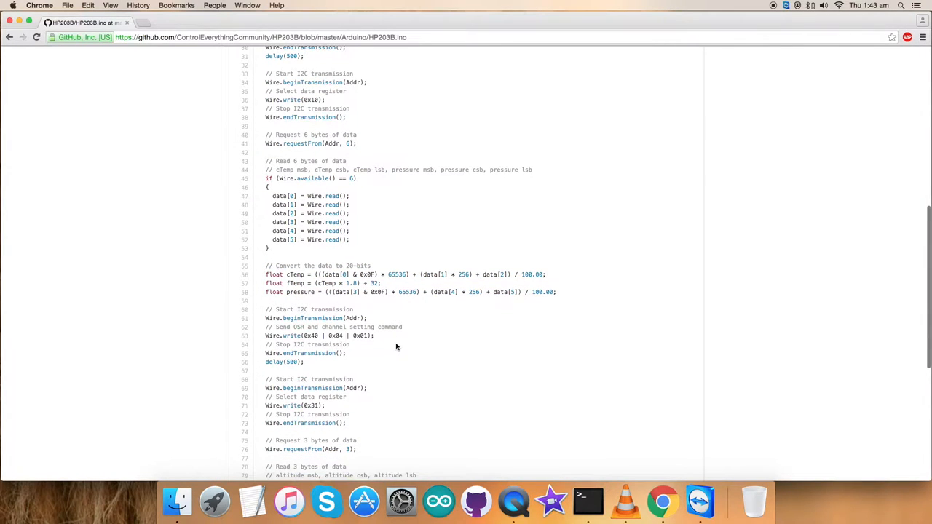
double_click(288, 327)
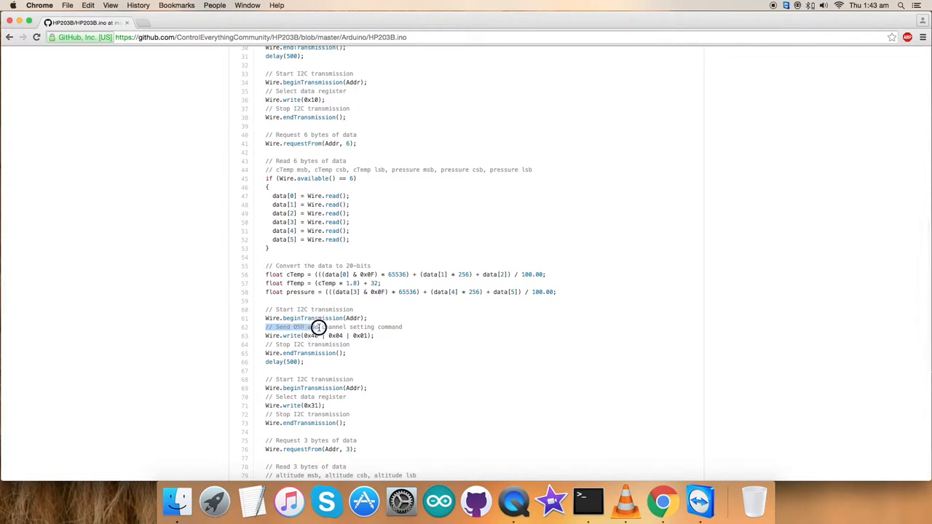
double_click(317, 327)
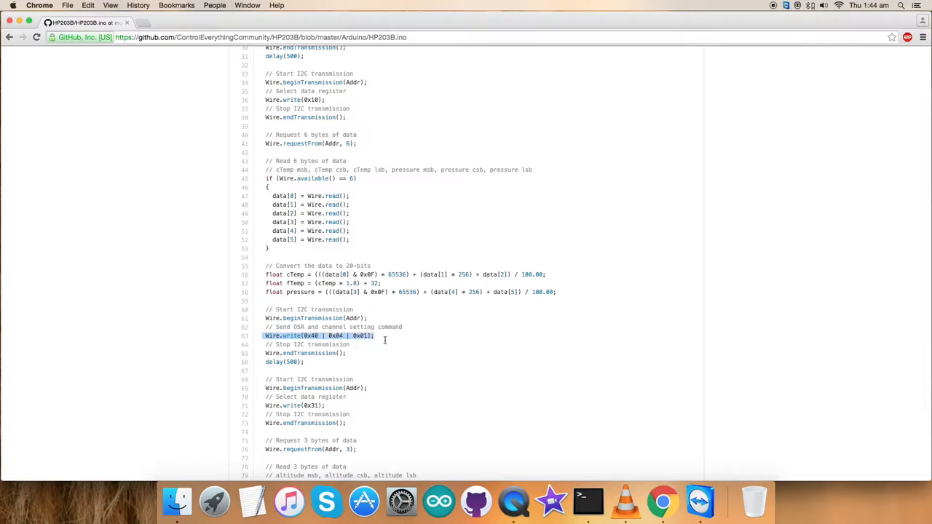
scroll(down, 3)
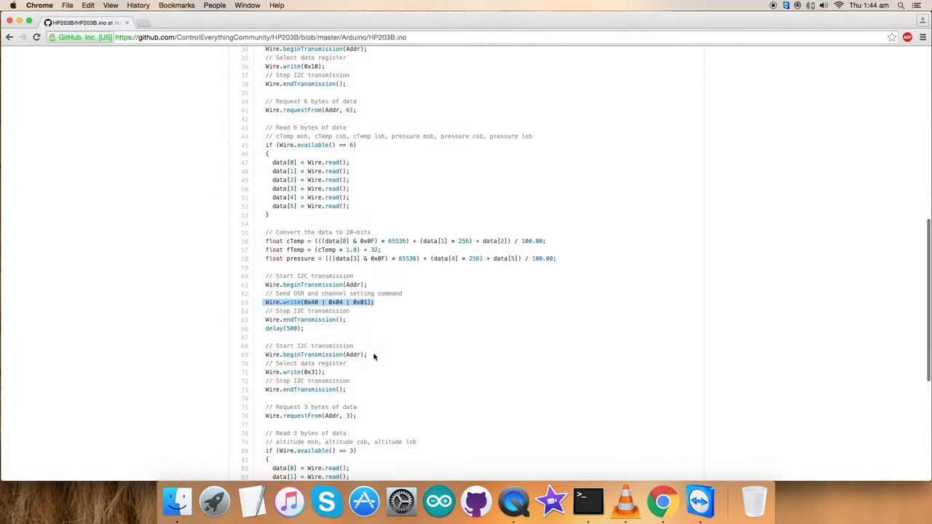
scroll(down, 3)
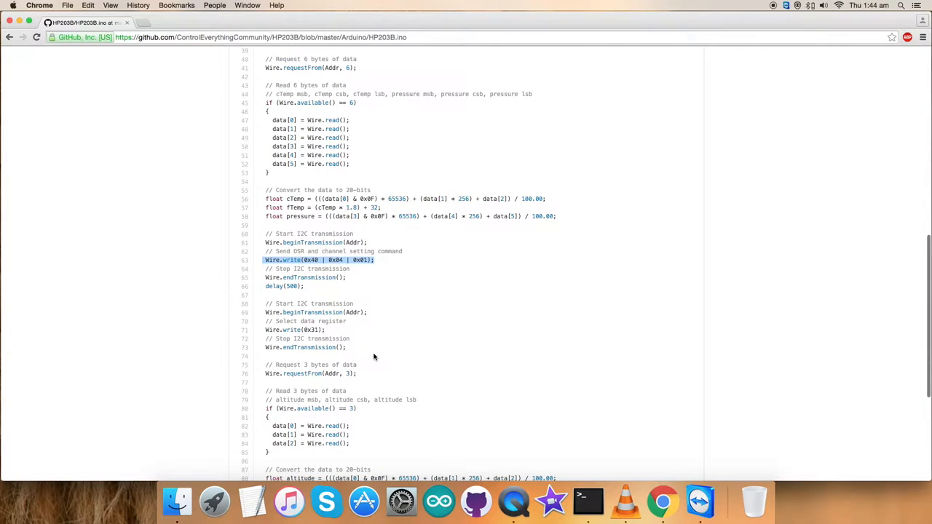
click(300, 304)
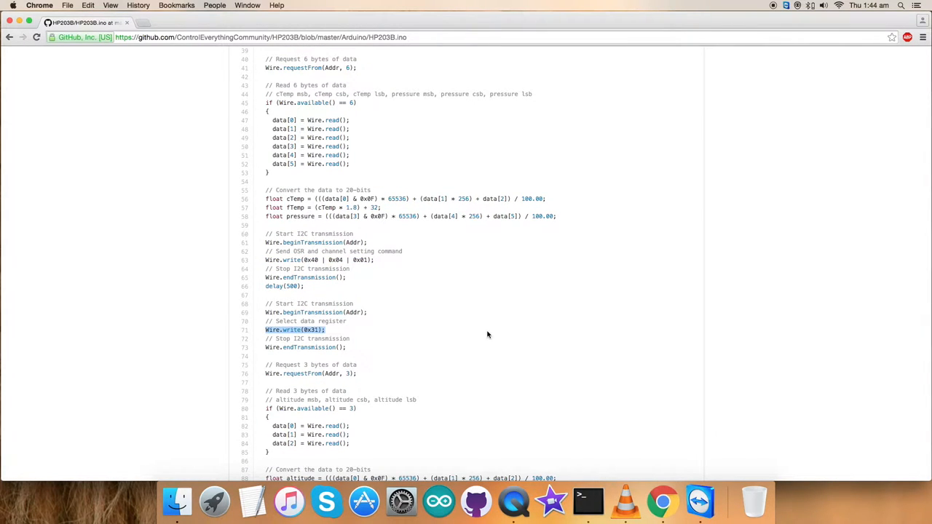
scroll(down, 3)
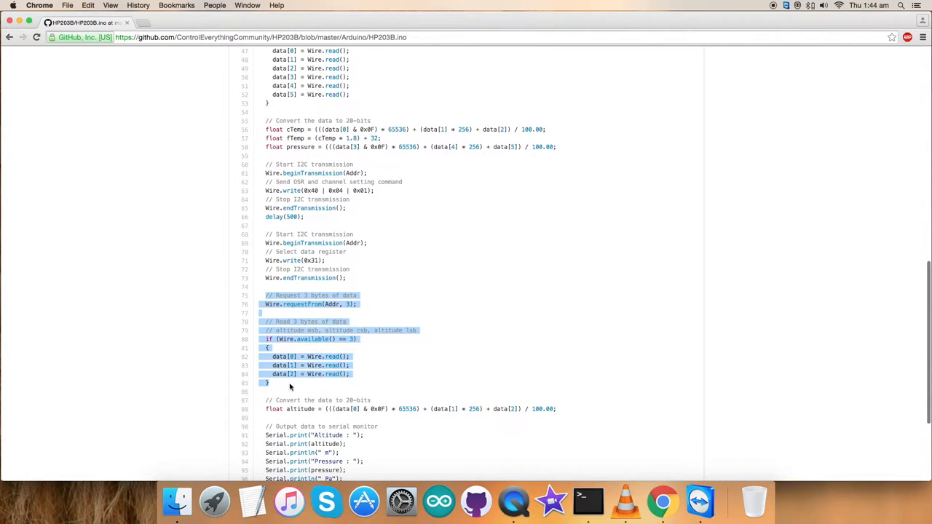
scroll(down, 3)
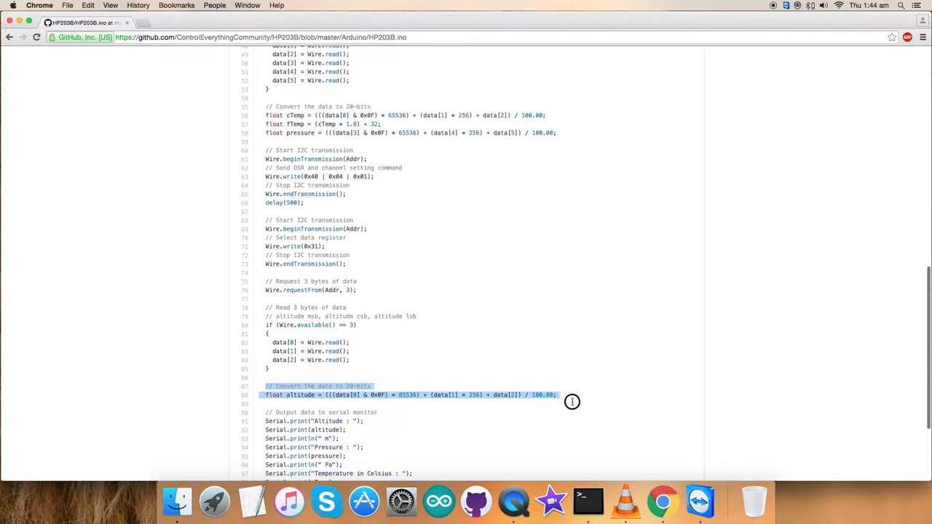
scroll(down, 3)
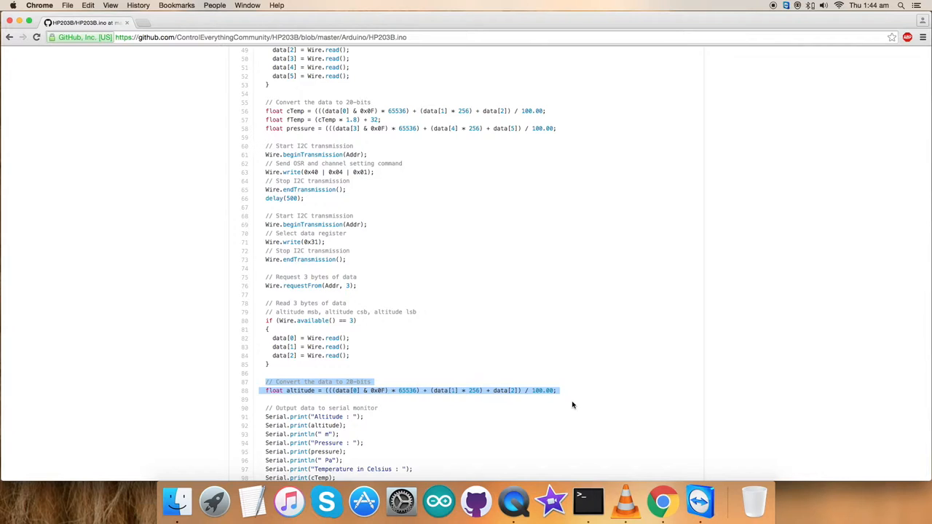
scroll(down, 3)
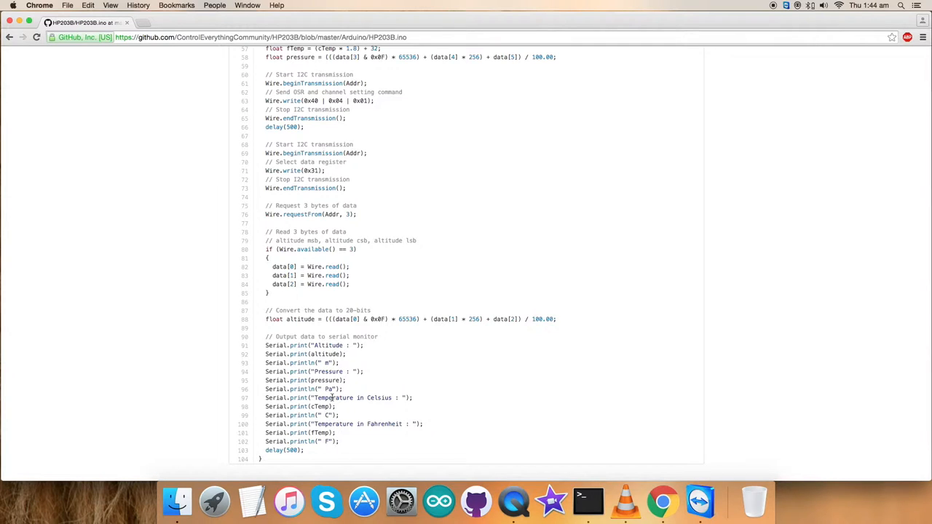
mouse_move(336, 424)
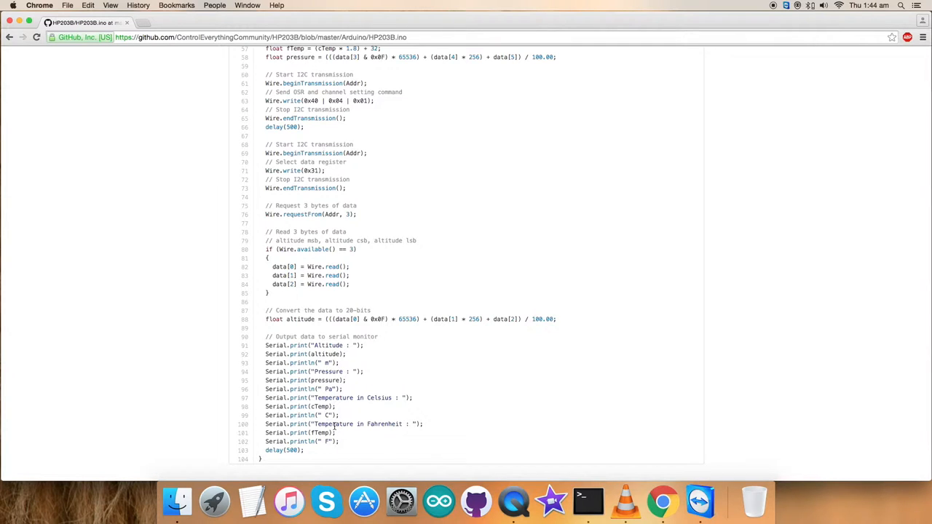
mouse_move(467, 425)
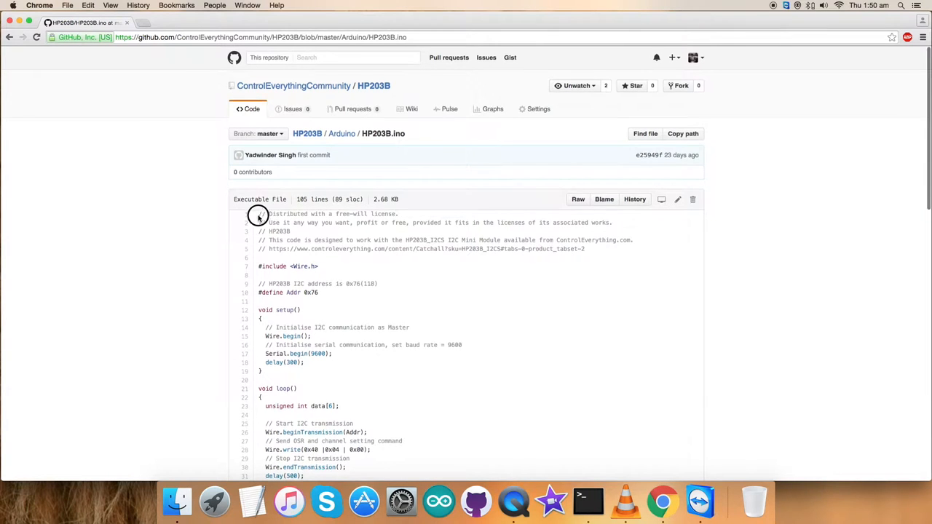
With the HP203B.ino code copied, switch over to the Arduino IDE.
scroll(down, 3)
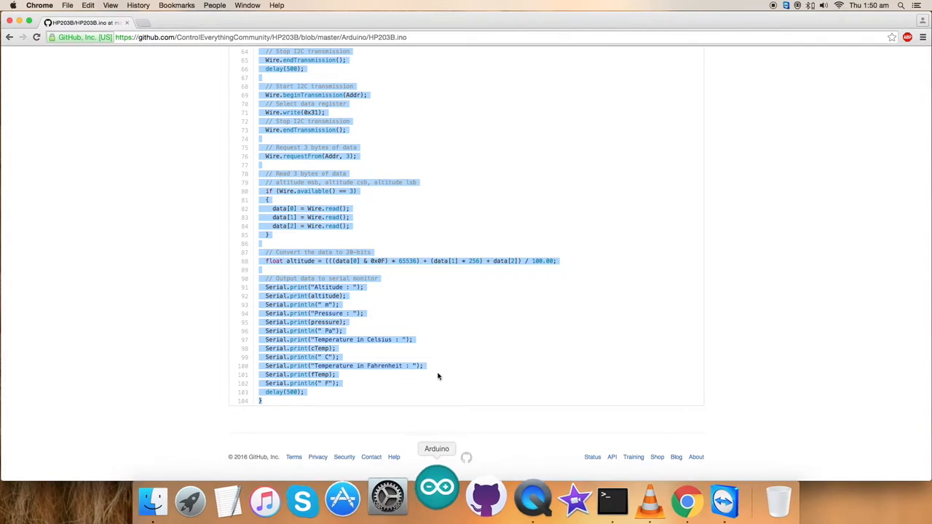
click(434, 498)
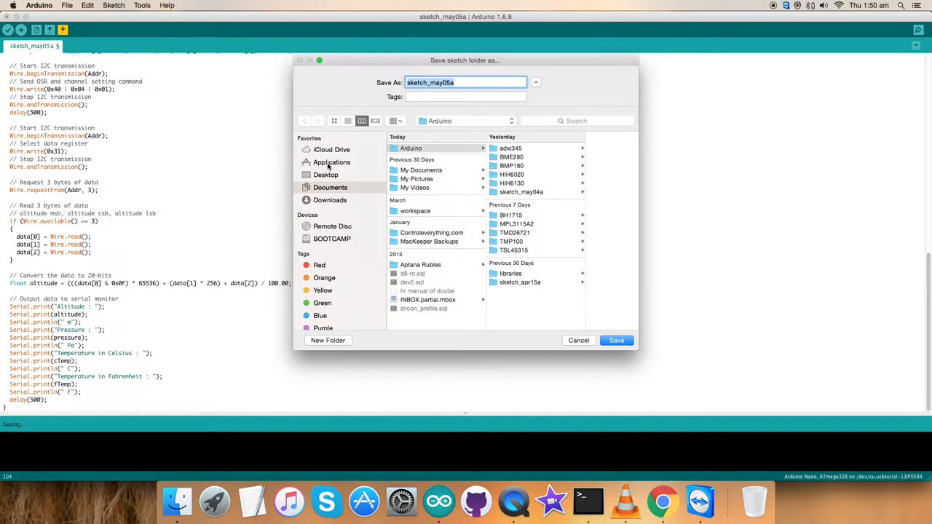
Save the new sketch under the name HP203B.
text(HP203B)
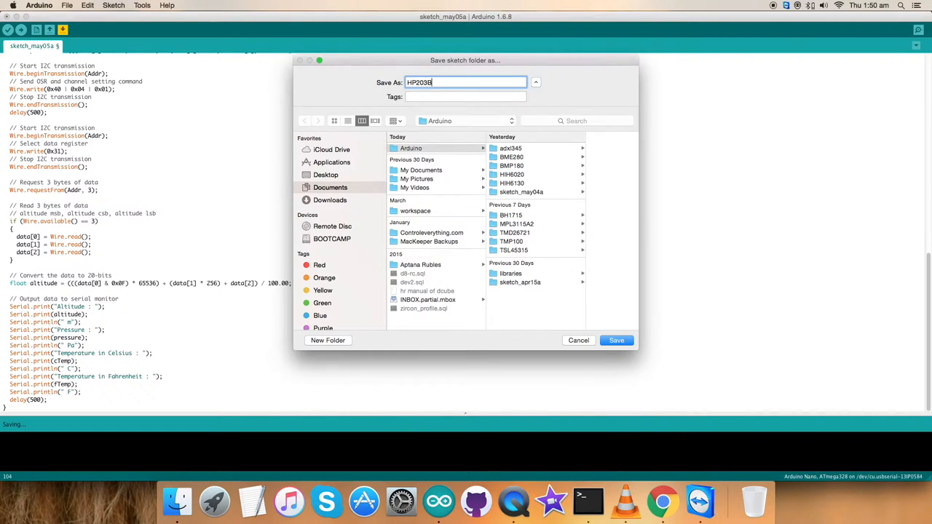
click(617, 341)
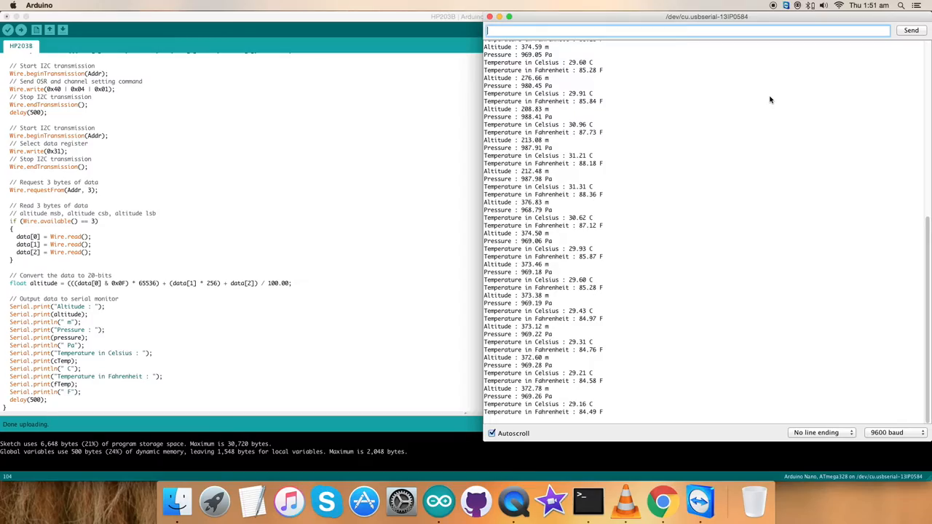
Upload the sketch and view altitude, pressure and temperature readings in the Serial Monitor at 9600 baud.
click(653, 498)
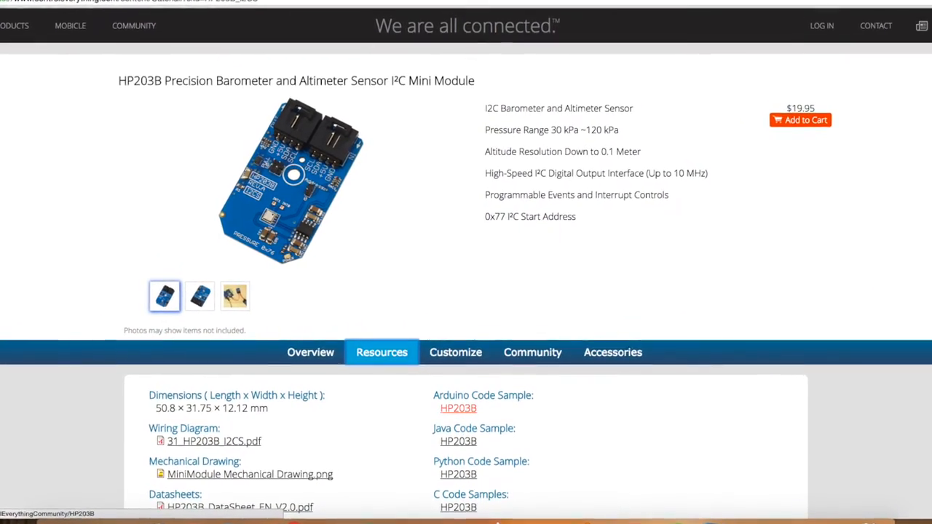
Open the HP203B Arduino code sample link from the product page's Resources section.
click(458, 408)
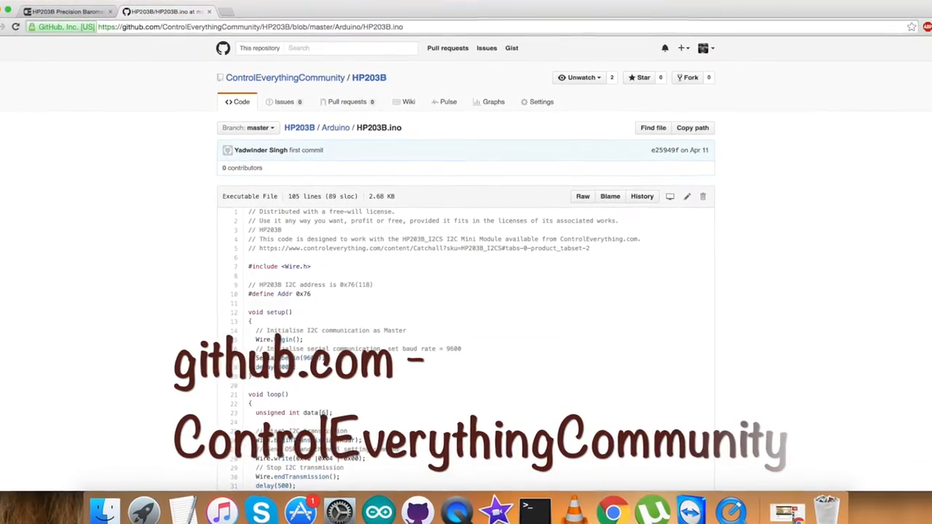